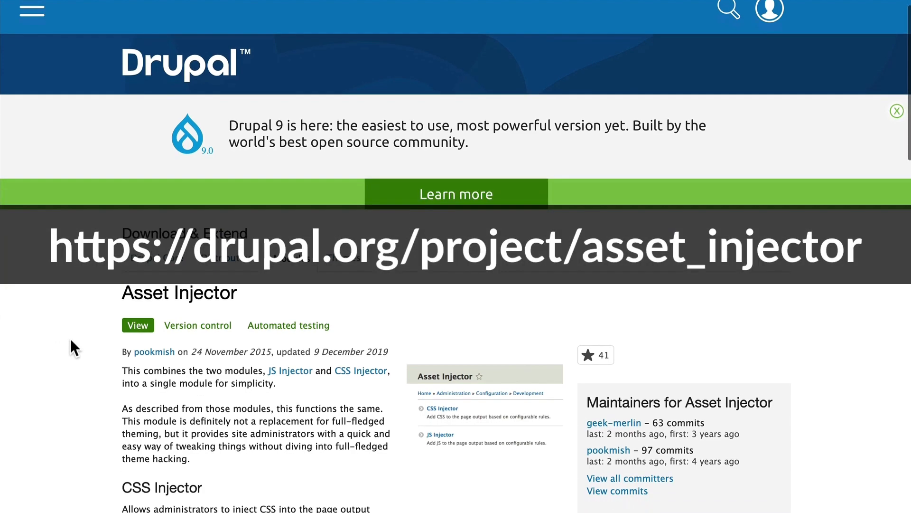
Navigate from Configuration through Asset Injector to the CSS Injector rule listing
scroll("down", 3)
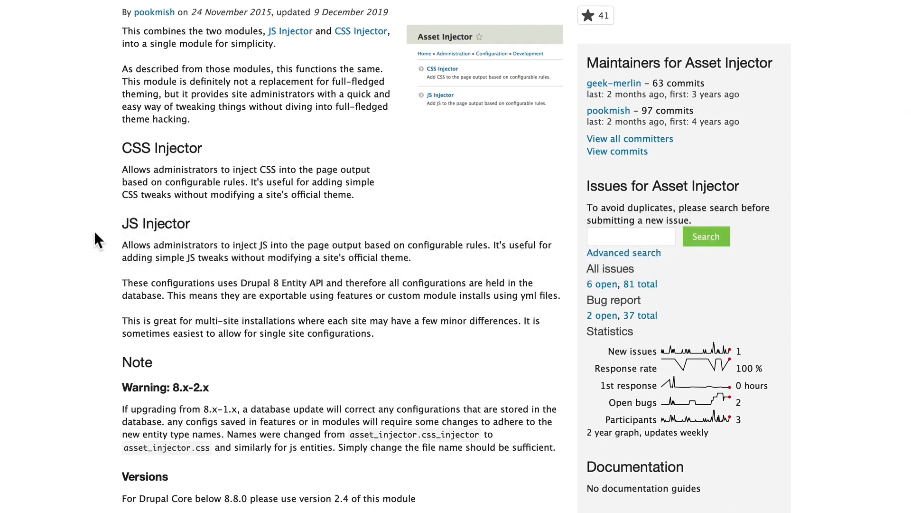
mouse_move(102, 243)
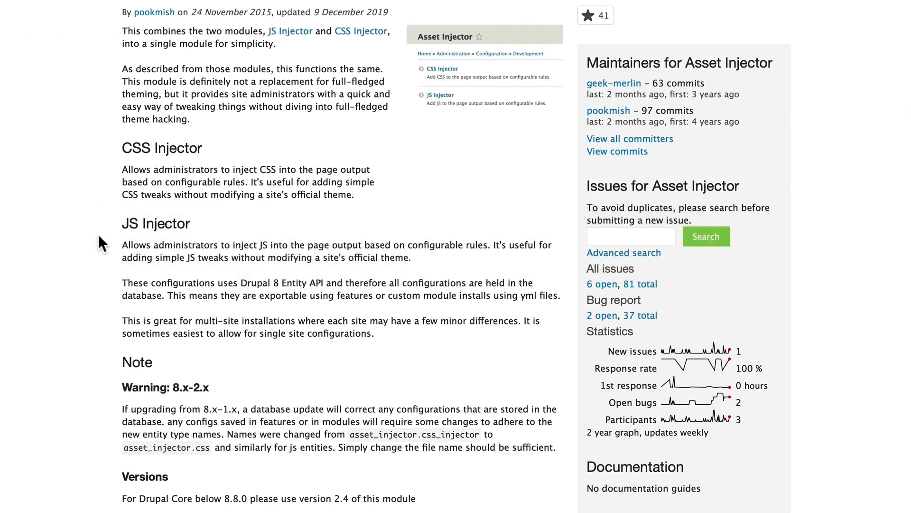
scroll("down", 3)
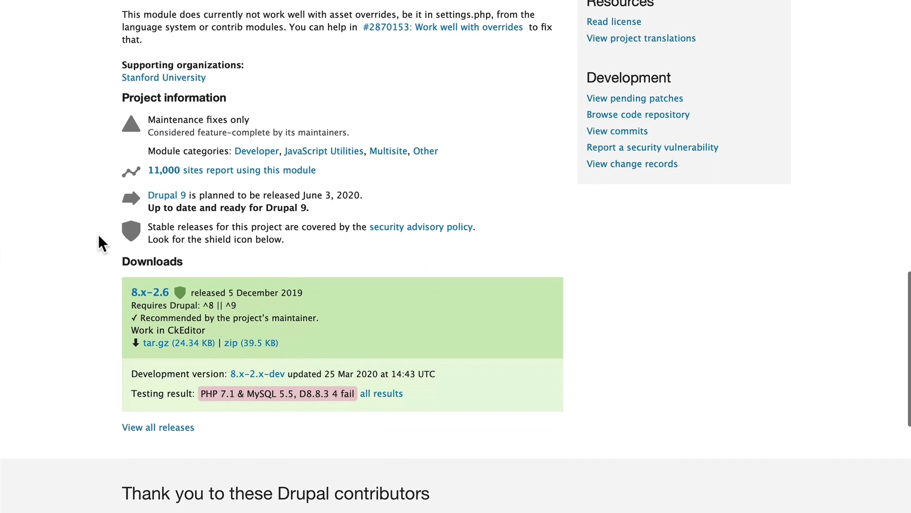
mouse_move(229, 305)
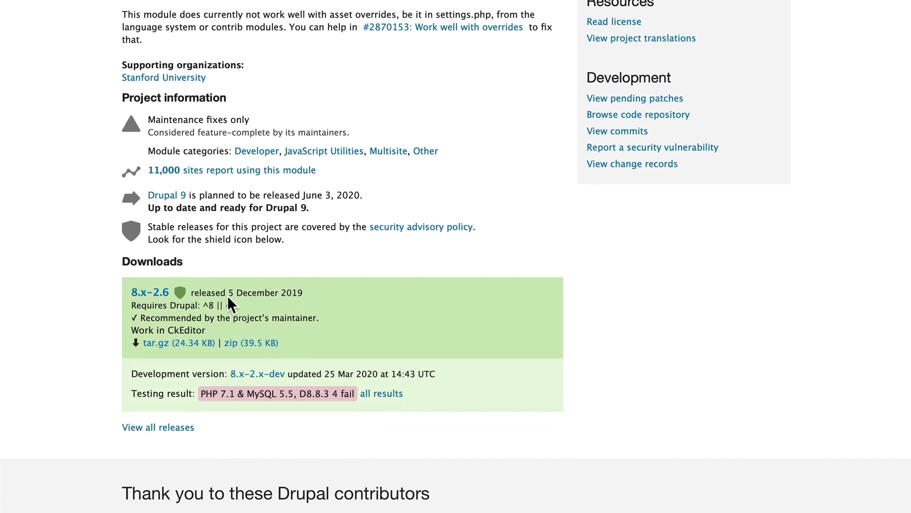
mouse_move(228, 279)
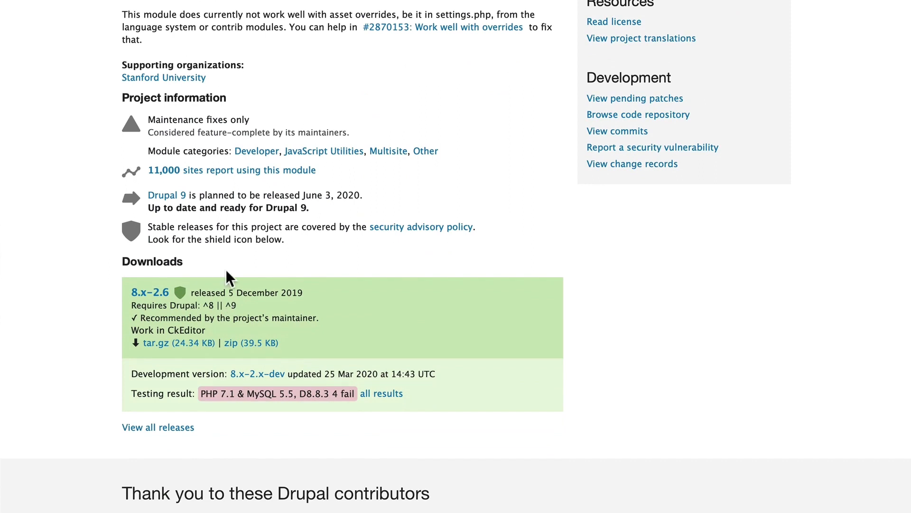
mouse_move(229, 201)
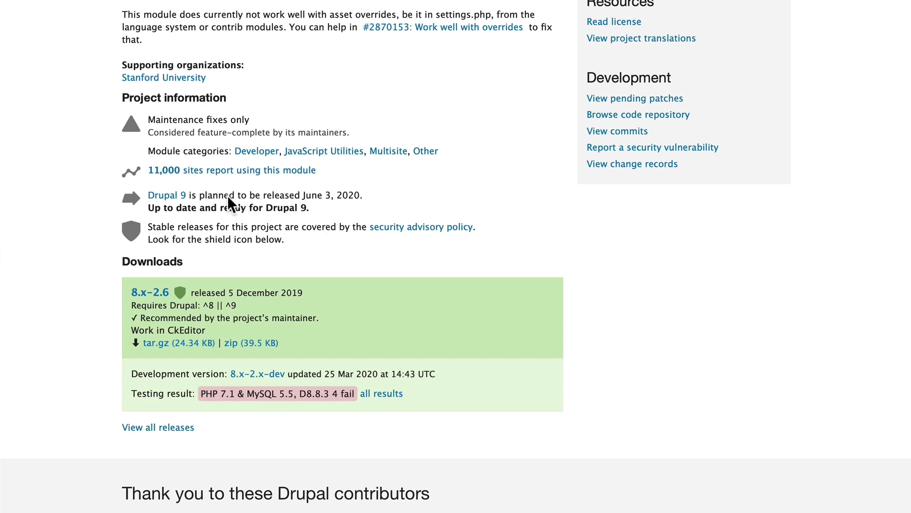
mouse_move(218, 231)
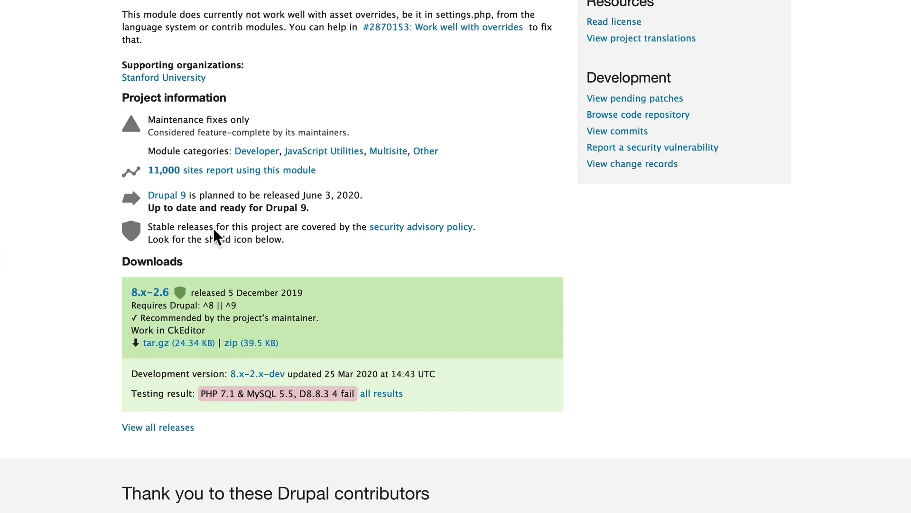
left_click(328, 32)
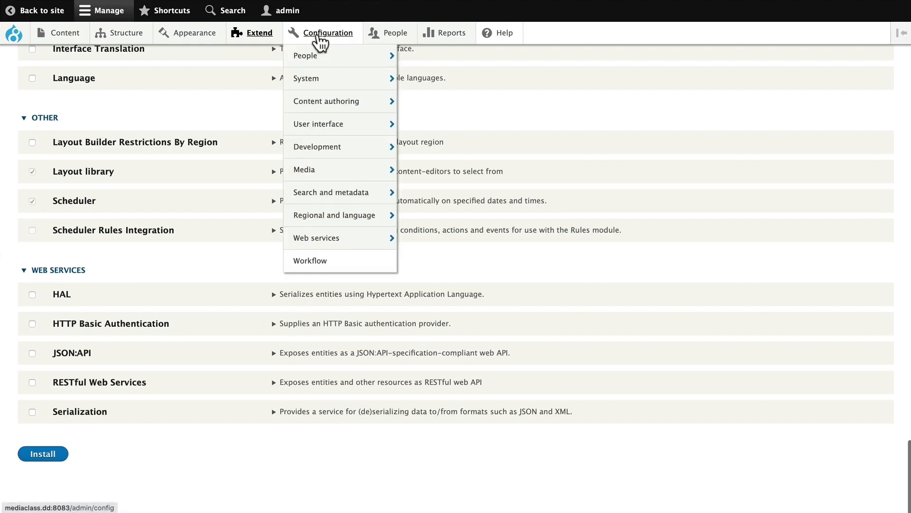
mouse_move(318, 147)
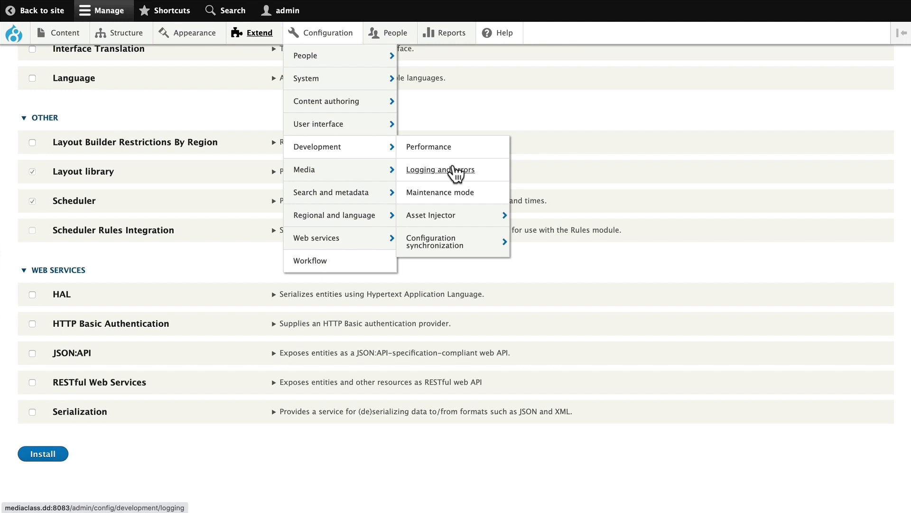
mouse_move(431, 215)
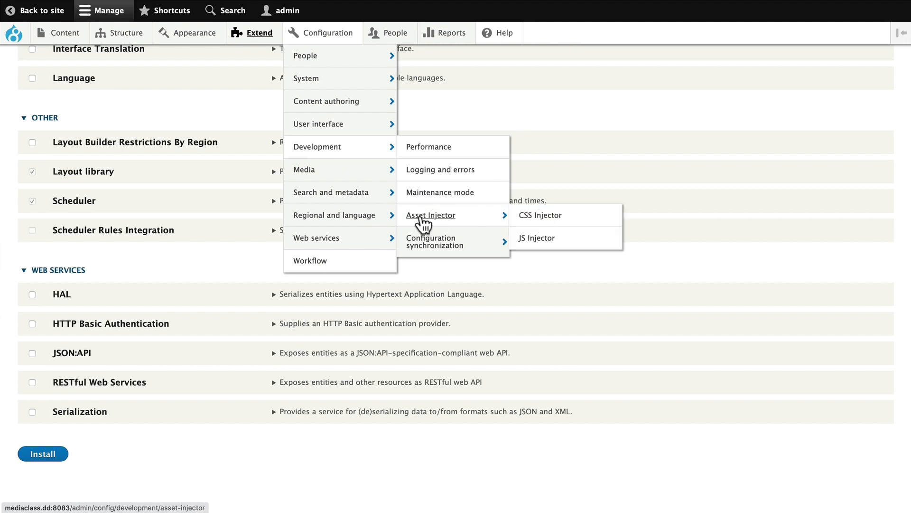
left_click(430, 216)
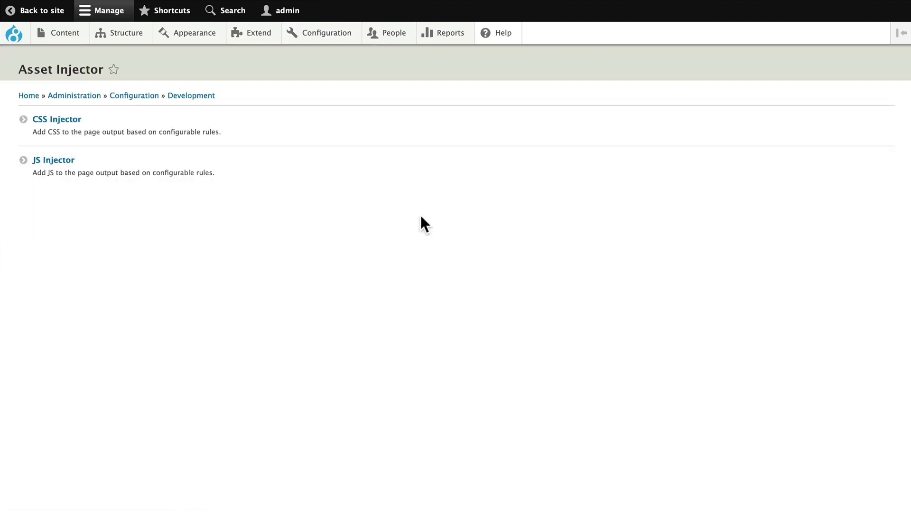
mouse_move(57, 119)
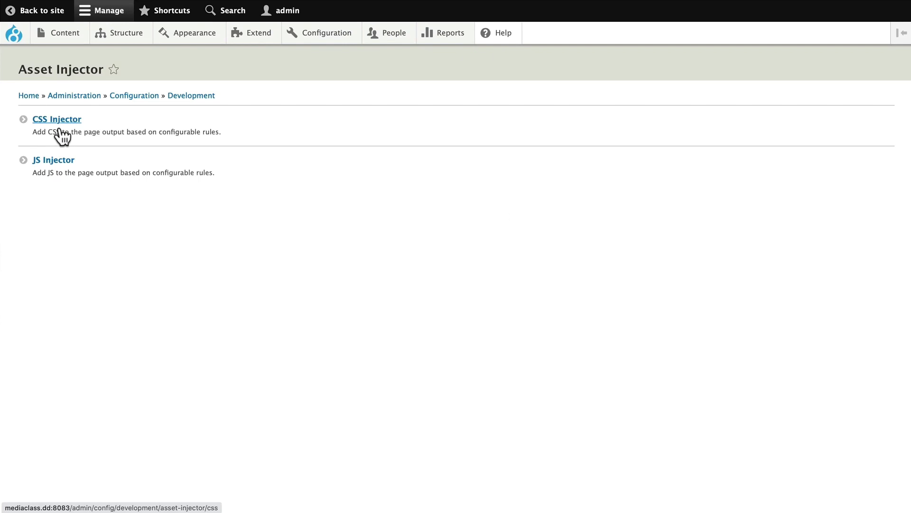
mouse_move(55, 140)
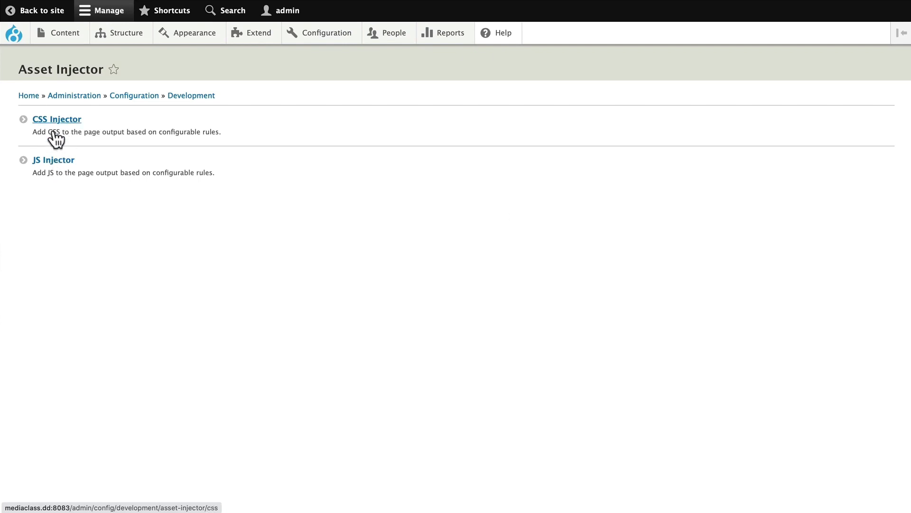
mouse_move(56, 125)
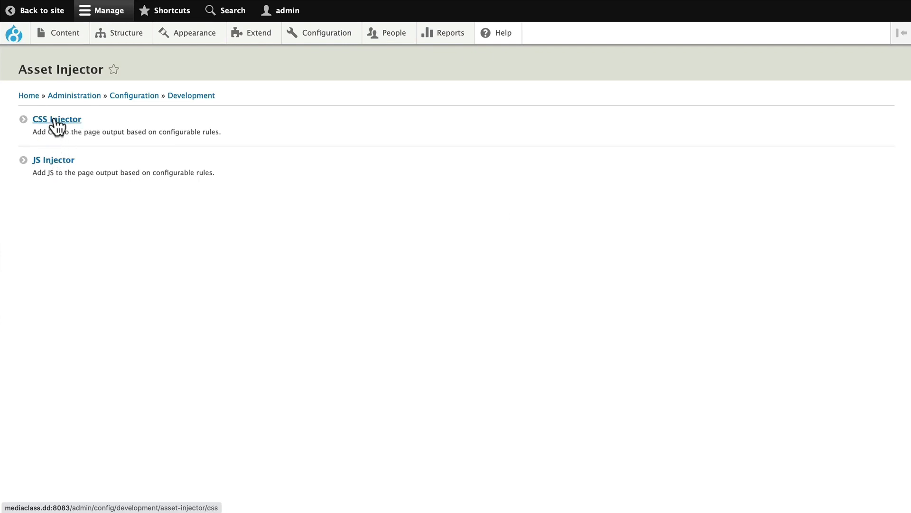
left_click(56, 120)
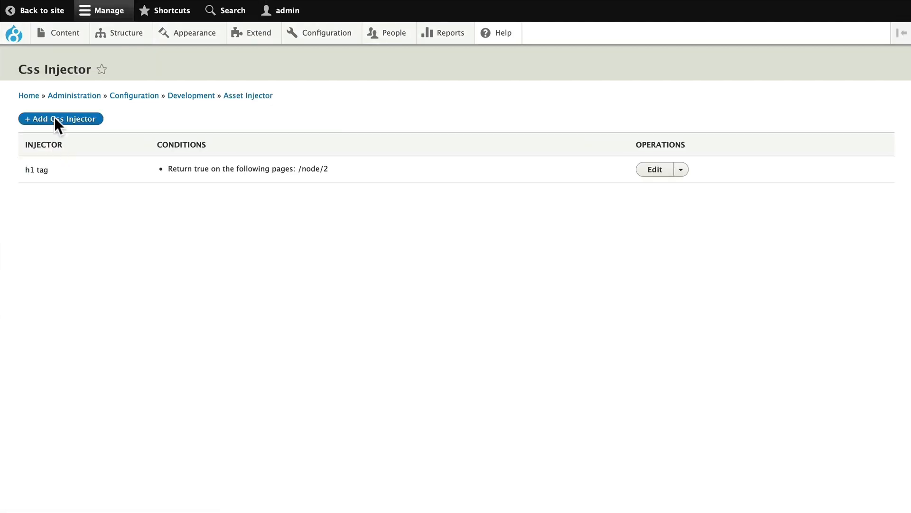
mouse_move(747, 218)
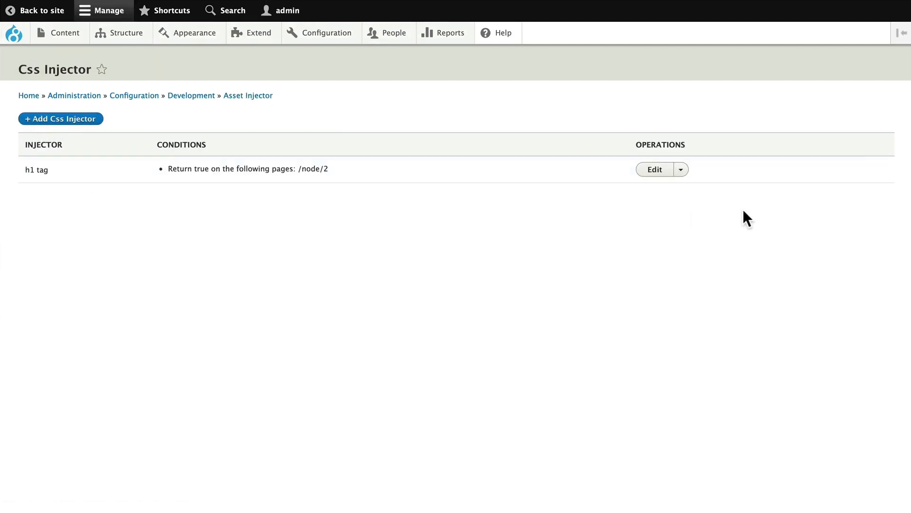
Edit the 'h1 tag' rule, keep Media at All, and view its /node/2 Pages condition
left_click(654, 169)
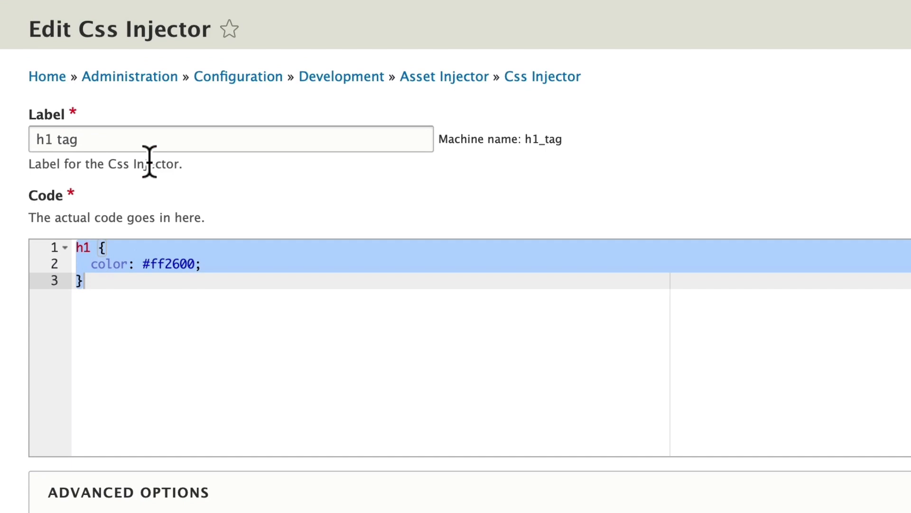
mouse_move(115, 318)
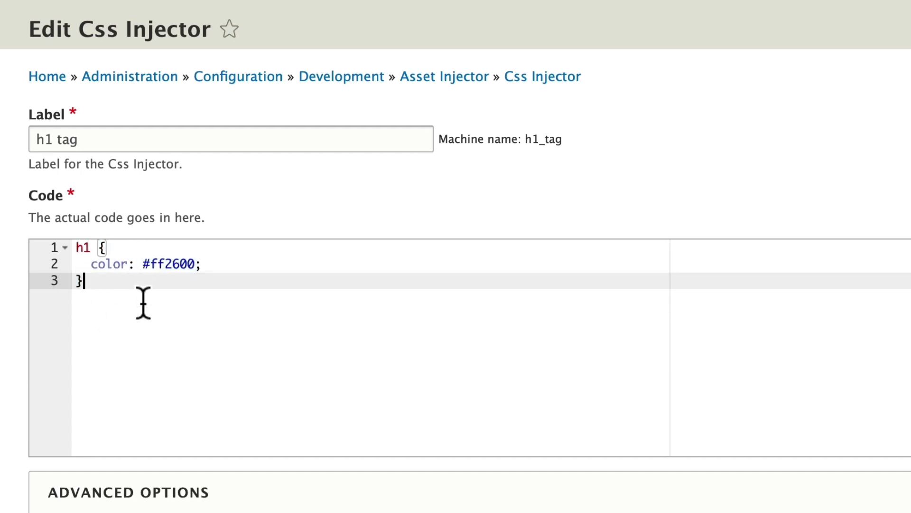
scroll("down", 3)
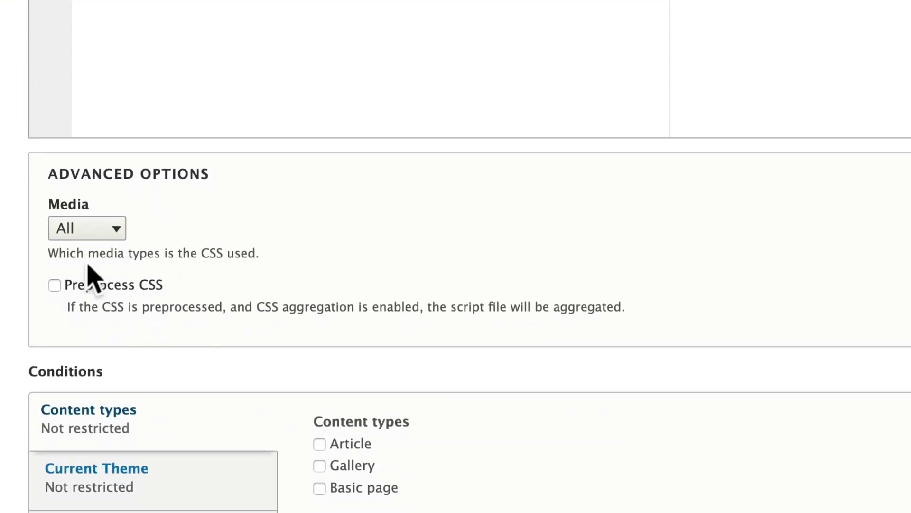
left_click(88, 228)
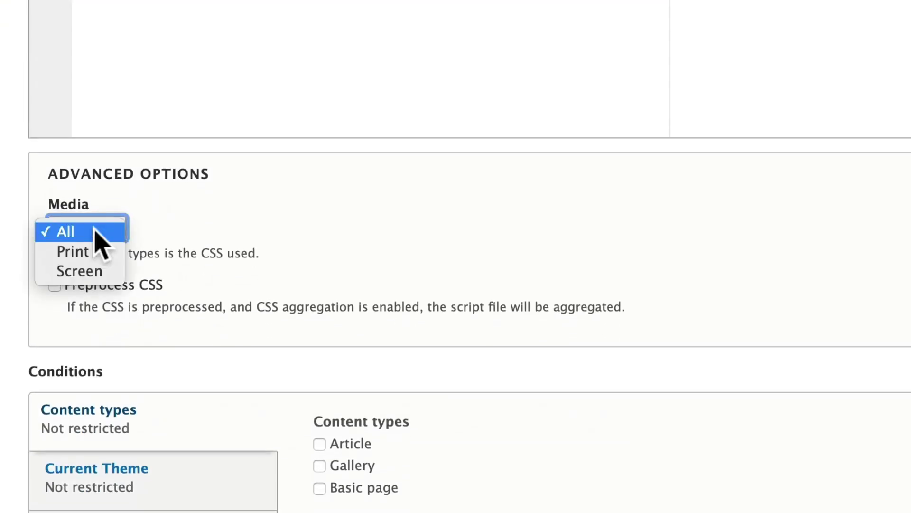
left_click(88, 231)
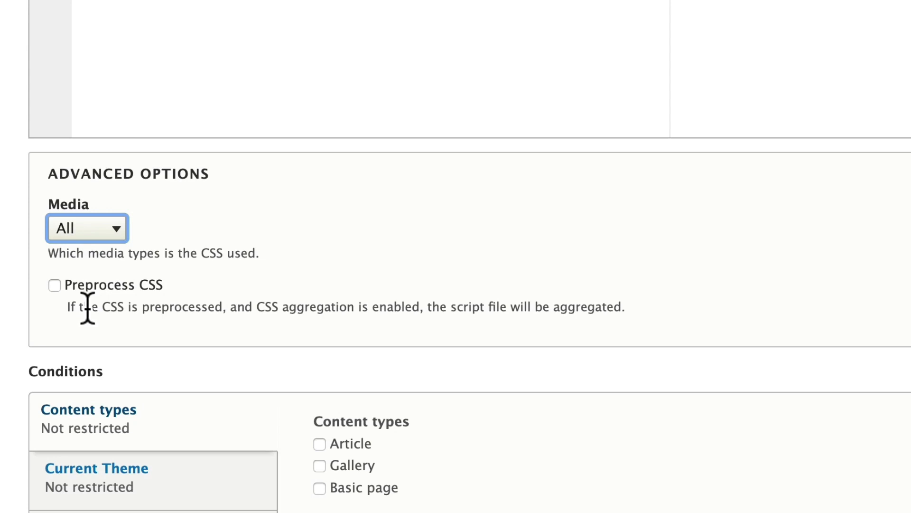
mouse_move(312, 332)
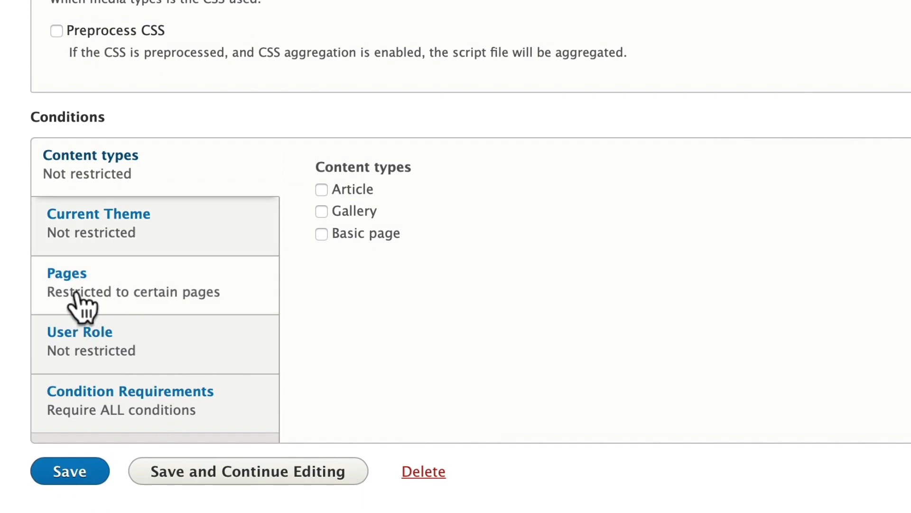
left_click(66, 273)
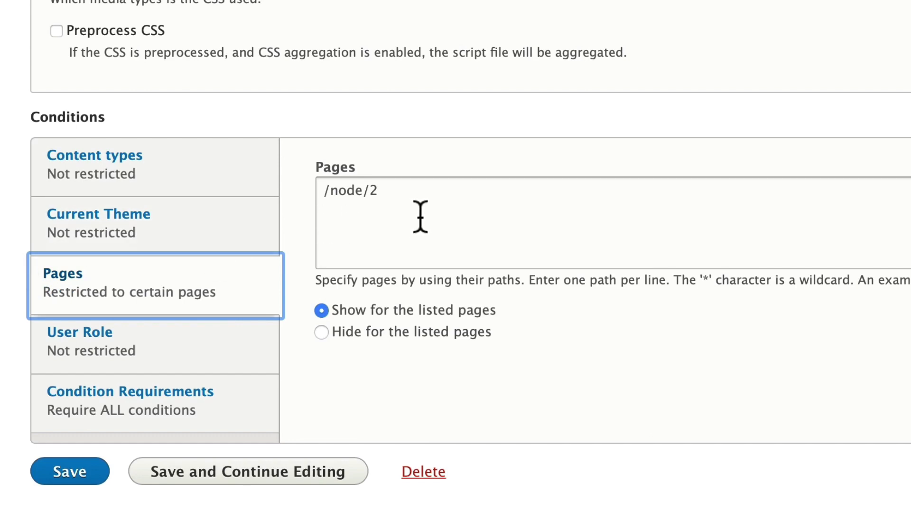
mouse_move(371, 367)
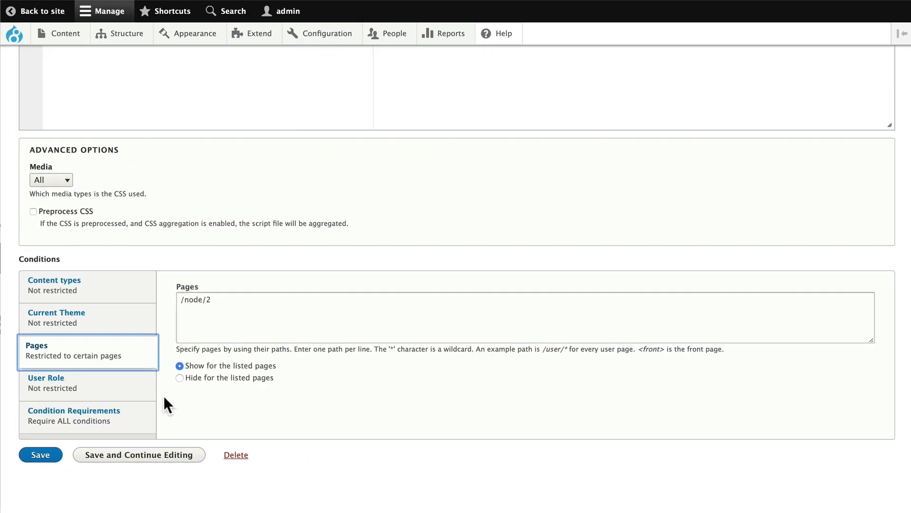
Save the 'h1 tag' rule and go back to the site's front page
left_click(40, 454)
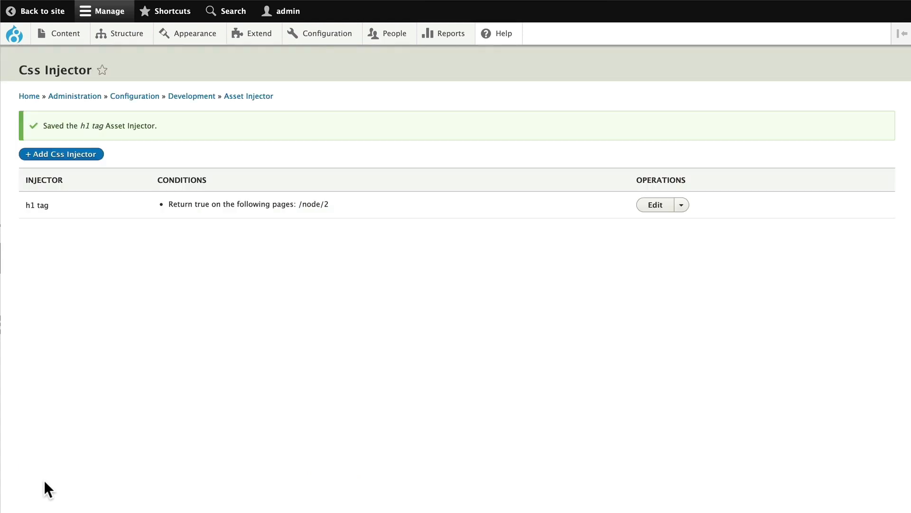
left_click(37, 11)
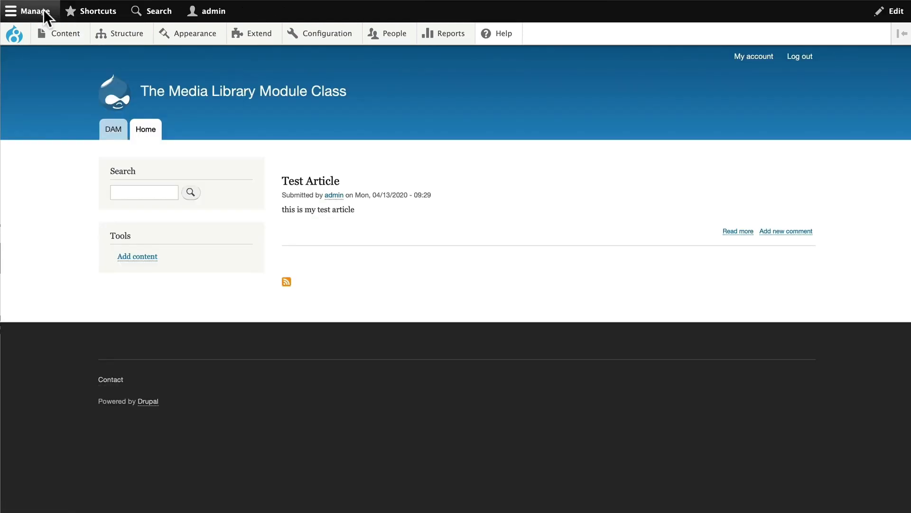